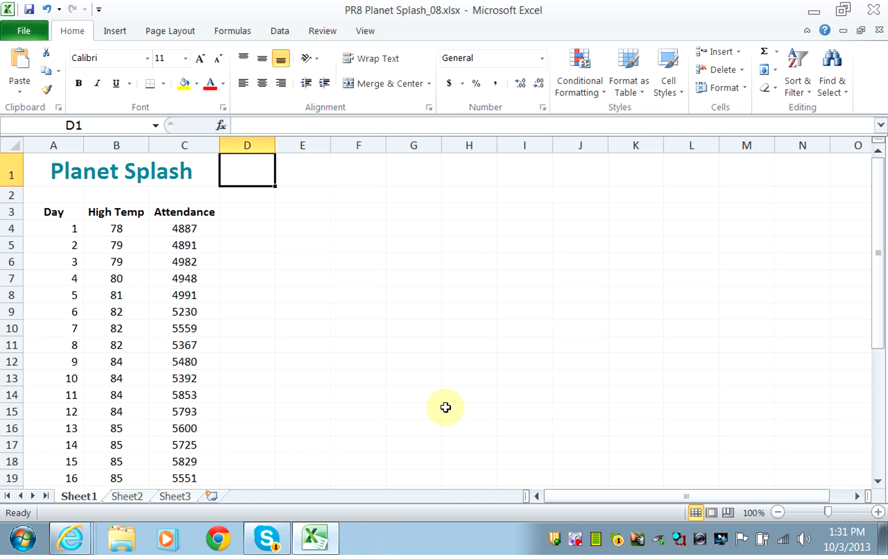
{"action": "mouse_move", "coordinate": [447, 396]}
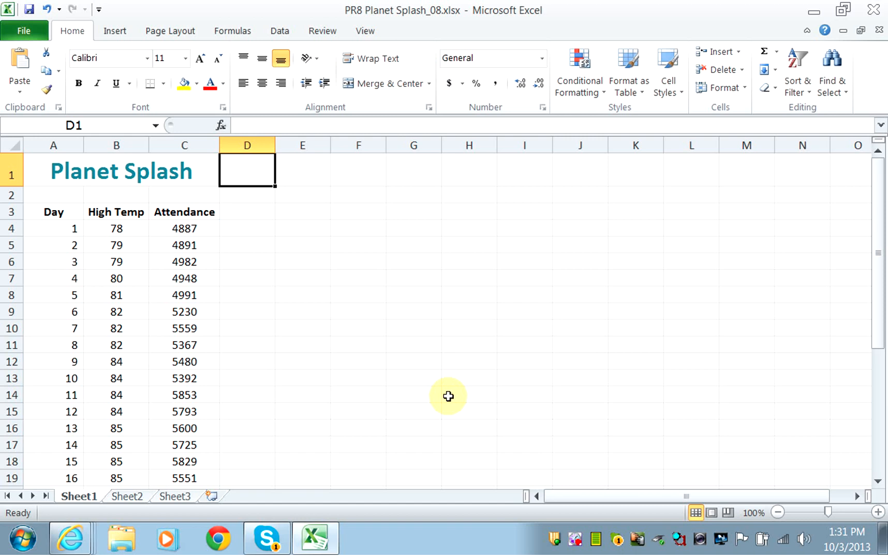
{"action": "mouse_move", "coordinate": [314, 365]}
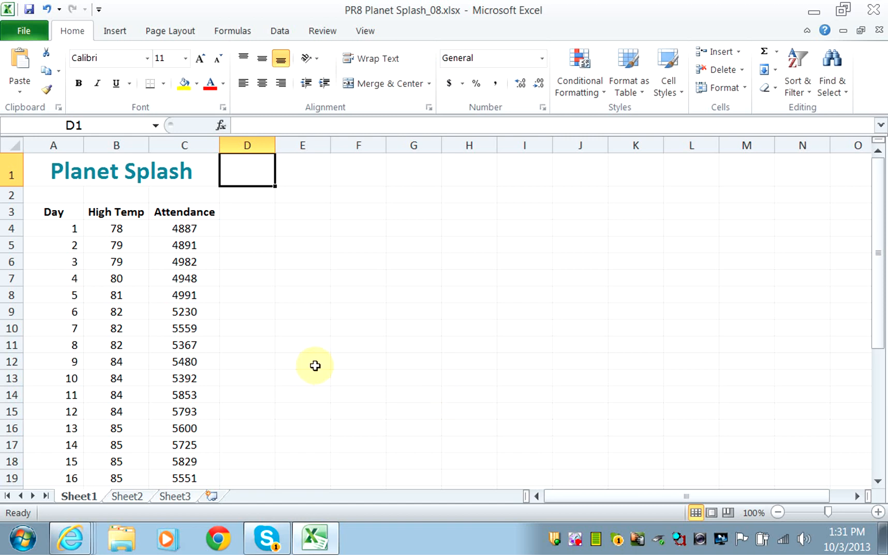
{"action": "mouse_move", "coordinate": [206, 252]}
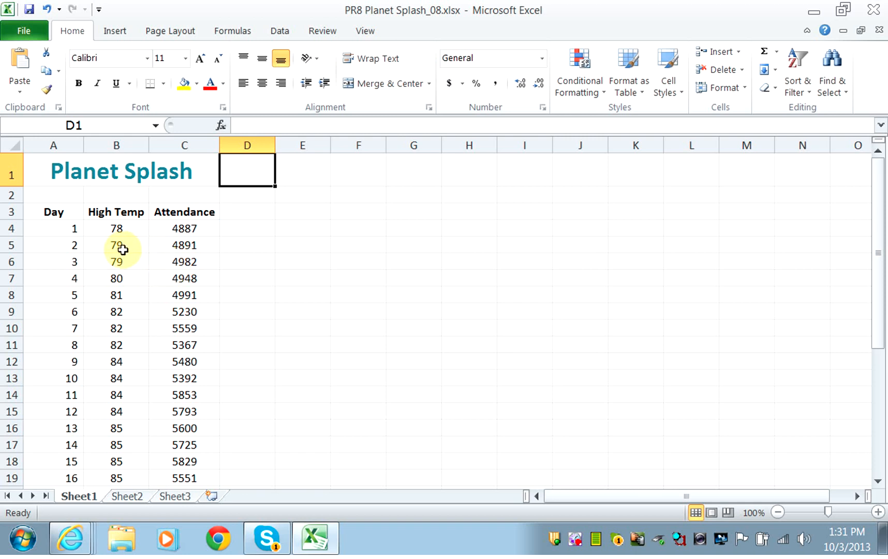
- Select B4:C33 as chart data and bring up the Scatter chart gallery from Insert
{"action": "left_click_drag", "start_coordinate": [117, 228], "coordinate": [184, 328]}
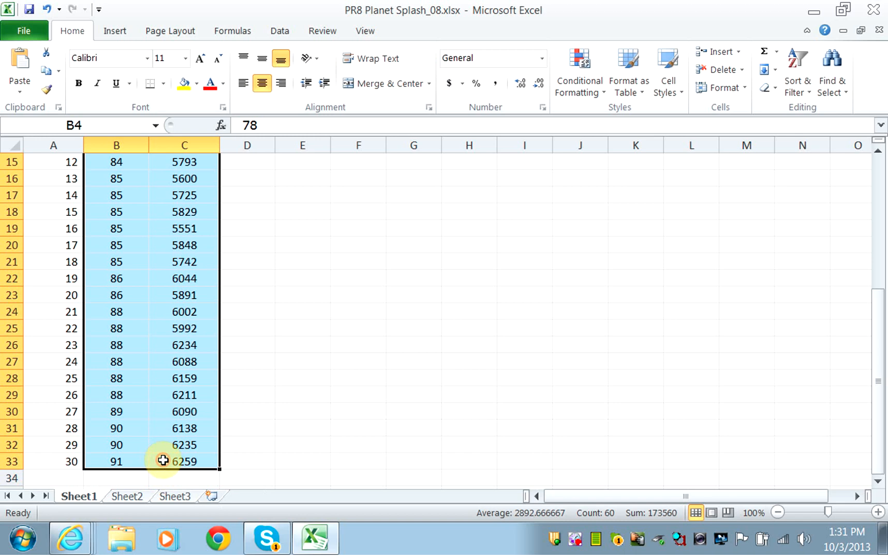
{"action": "mouse_move", "coordinate": [167, 440]}
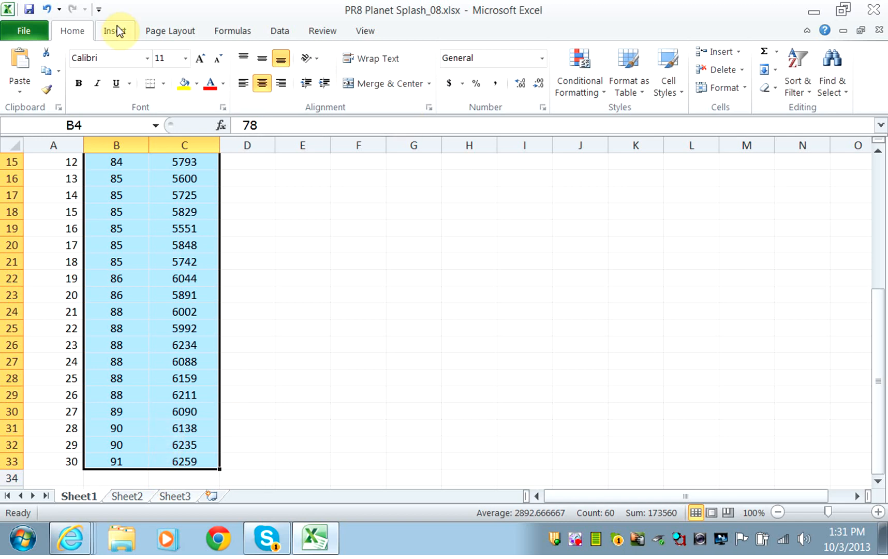
{"action": "left_click", "coordinate": [114, 31]}
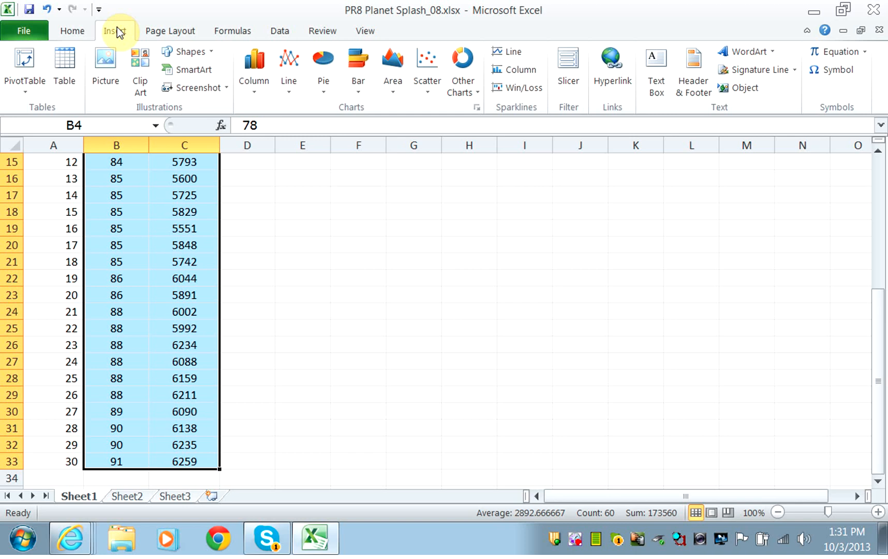
{"action": "left_click", "coordinate": [427, 71]}
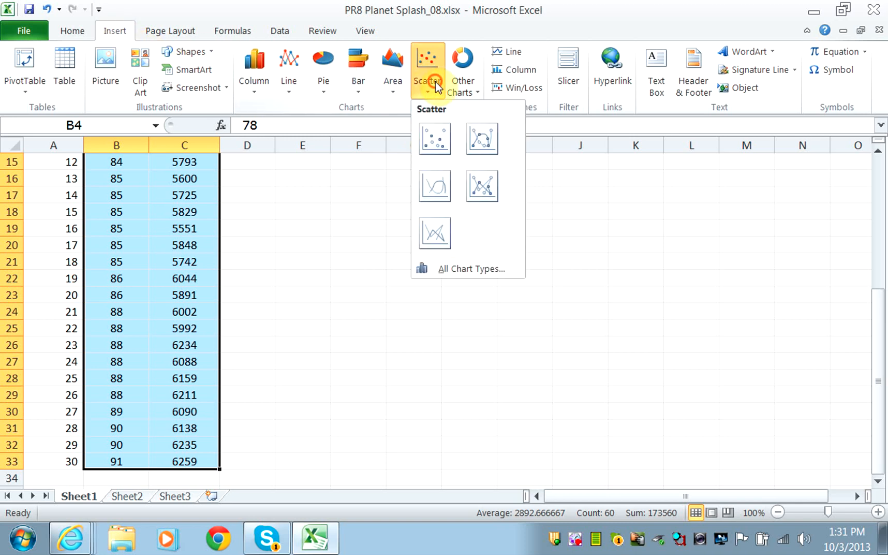
- Insert a 'Scatter with Only Markers' chart of attendance against high temperature
{"action": "left_click", "coordinate": [433, 139]}
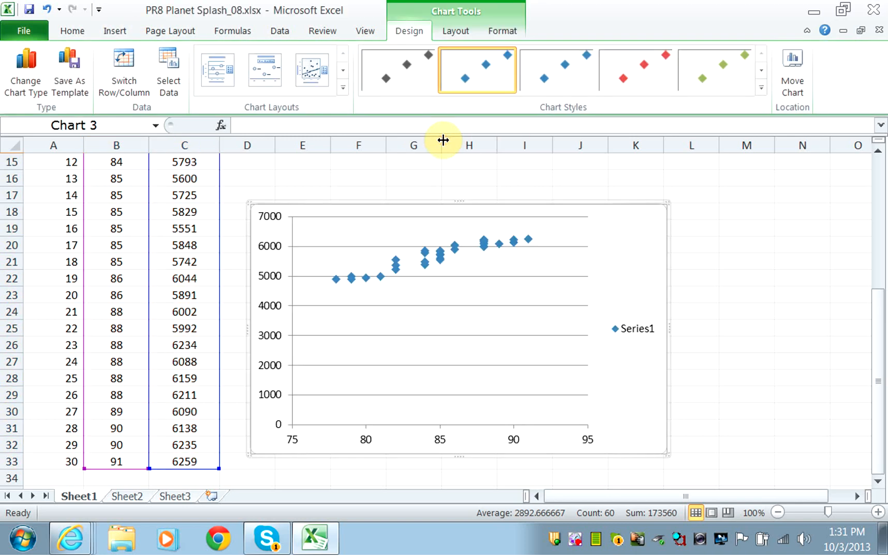
{"action": "mouse_move", "coordinate": [536, 245]}
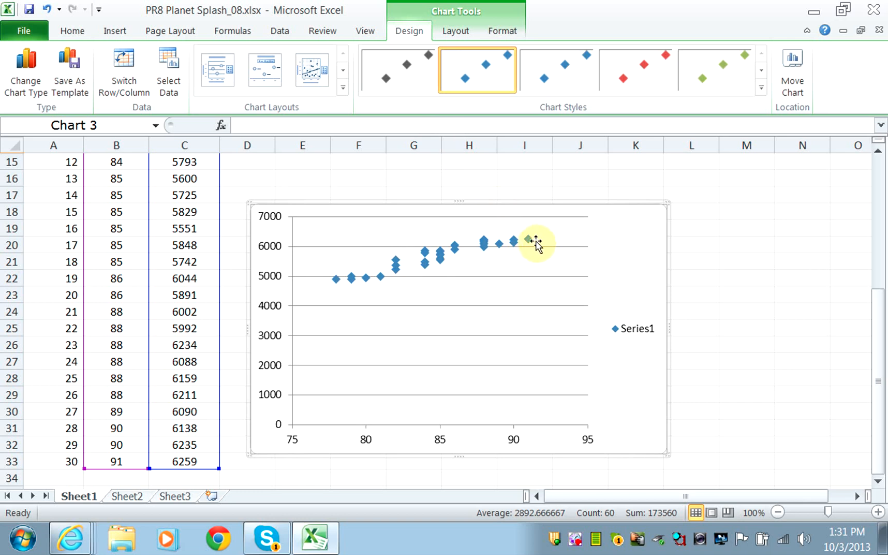
{"action": "mouse_move", "coordinate": [337, 289]}
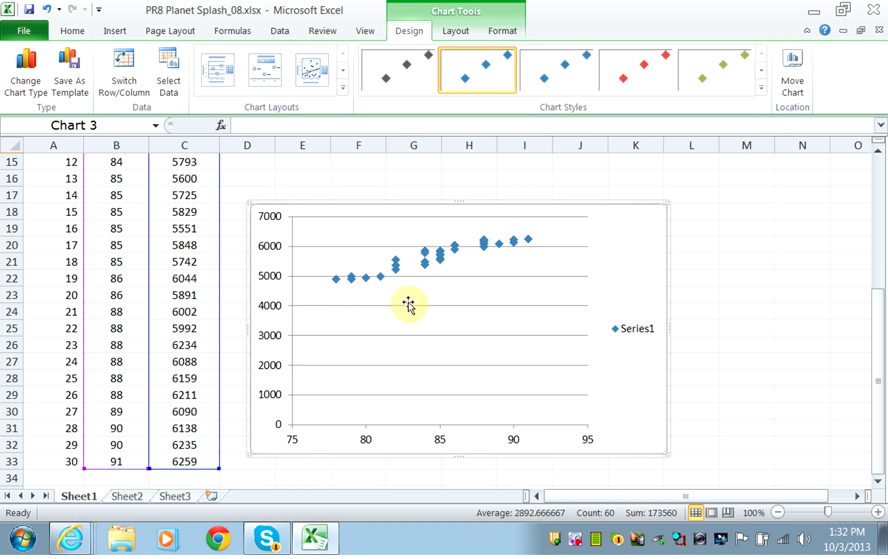
{"action": "mouse_move", "coordinate": [565, 344]}
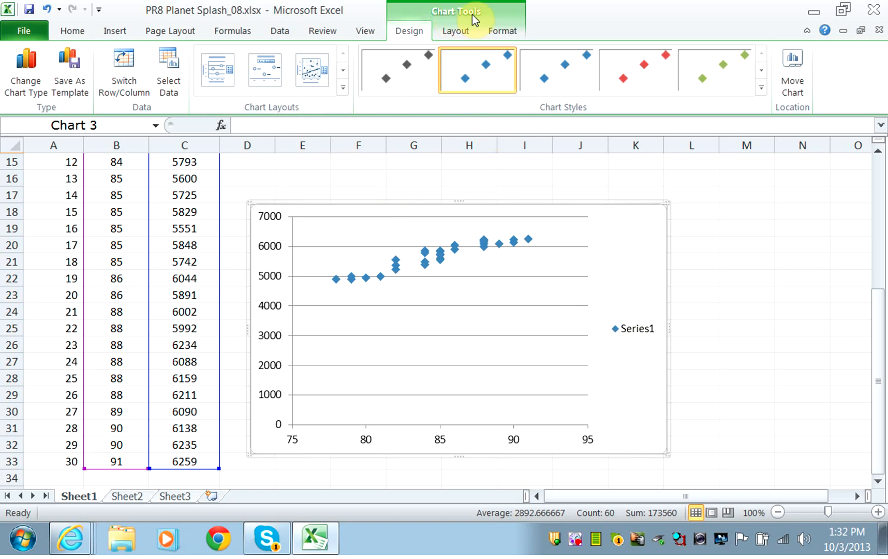
- Set the chart's Legend to None via the Chart Tools Layout options
{"action": "left_click", "coordinate": [456, 31]}
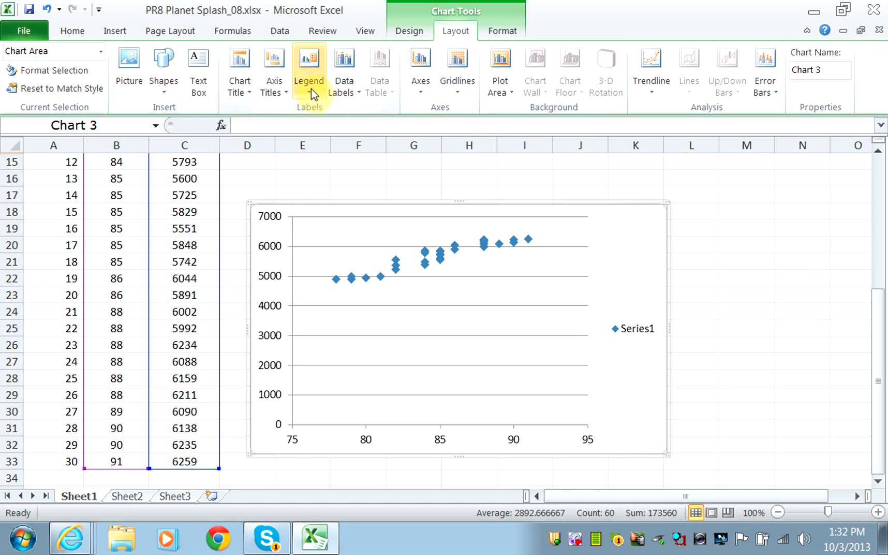
{"action": "left_click", "coordinate": [309, 68]}
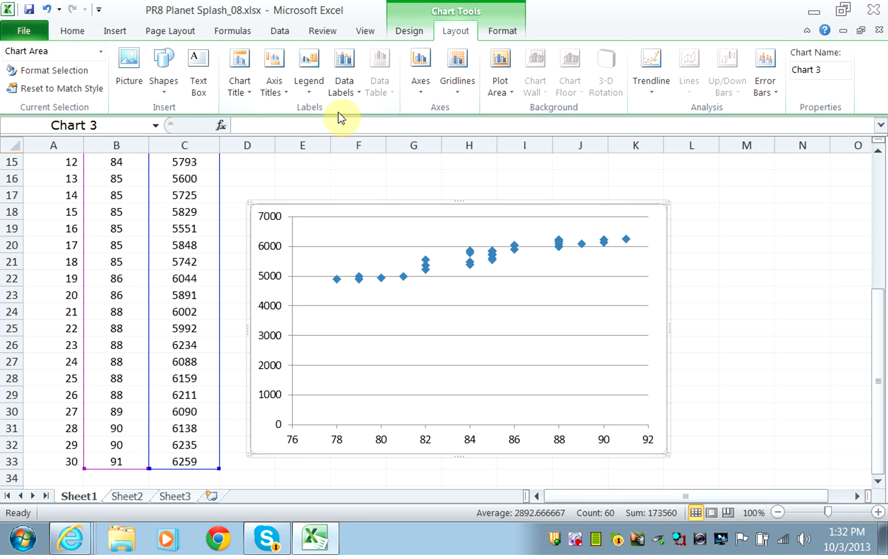
{"action": "mouse_move", "coordinate": [375, 373]}
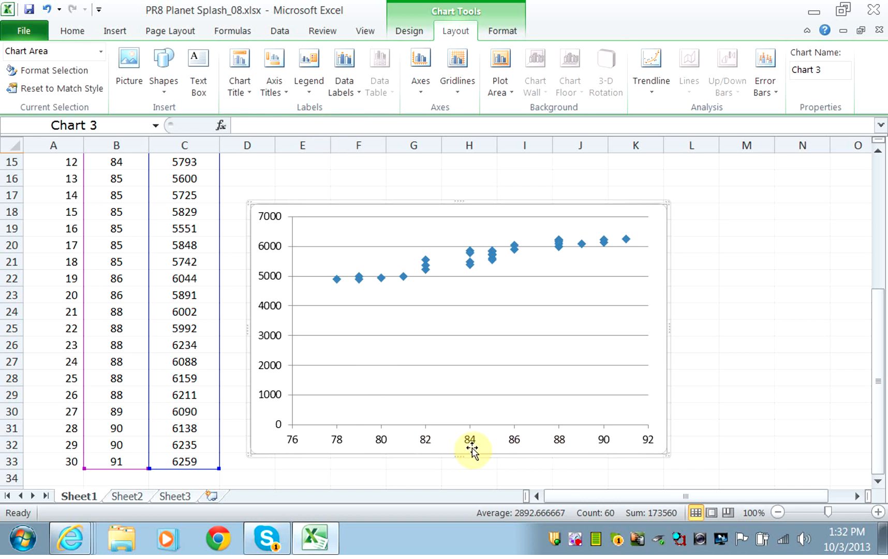
{"action": "mouse_move", "coordinate": [515, 447]}
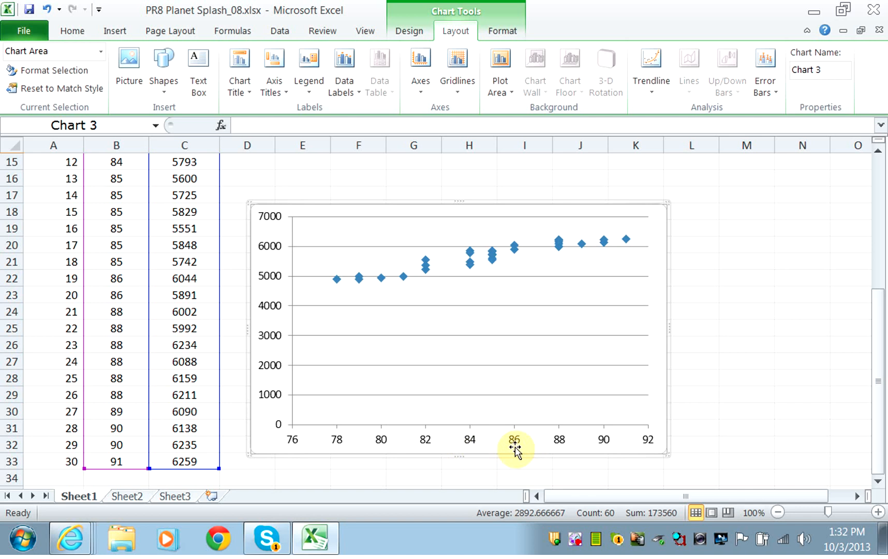
{"action": "mouse_move", "coordinate": [380, 310]}
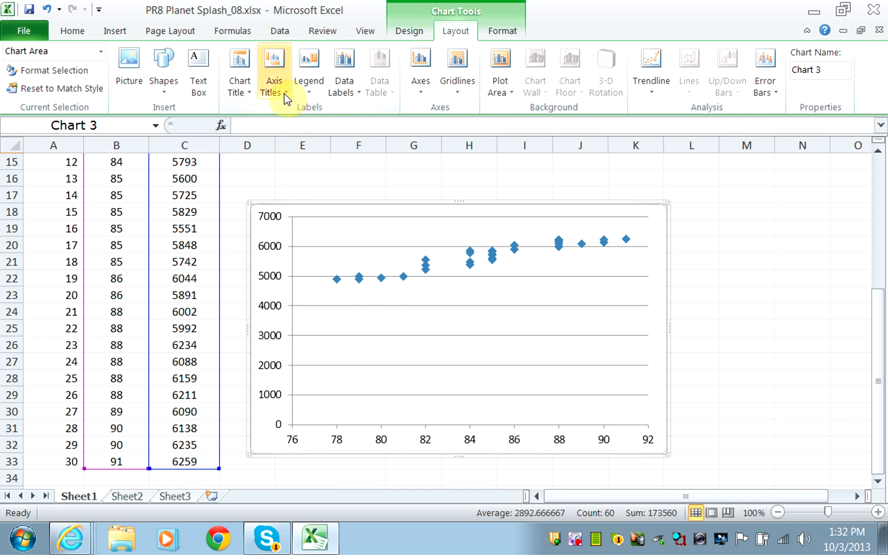
- Add a Title Below Axis for the horizontal axis reading 'Temprature (F)'
{"action": "left_click", "coordinate": [274, 72]}
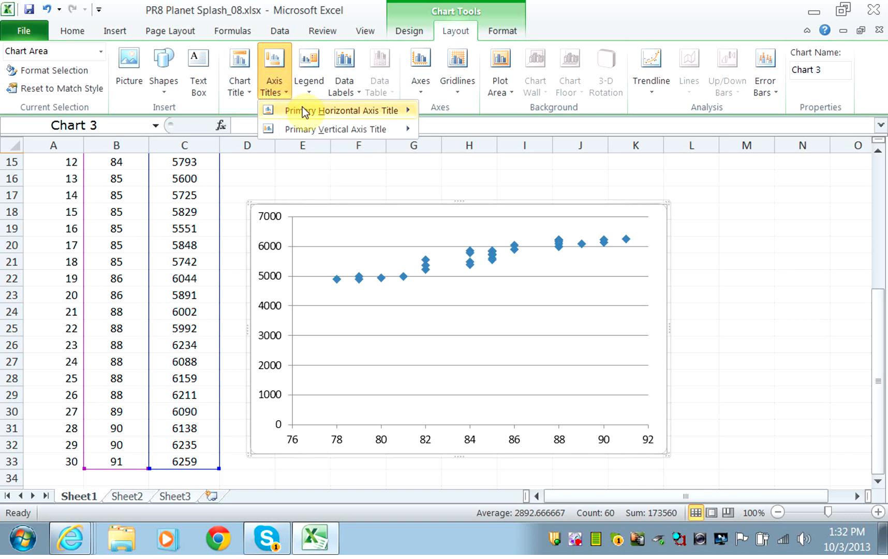
{"action": "left_click", "coordinate": [334, 110]}
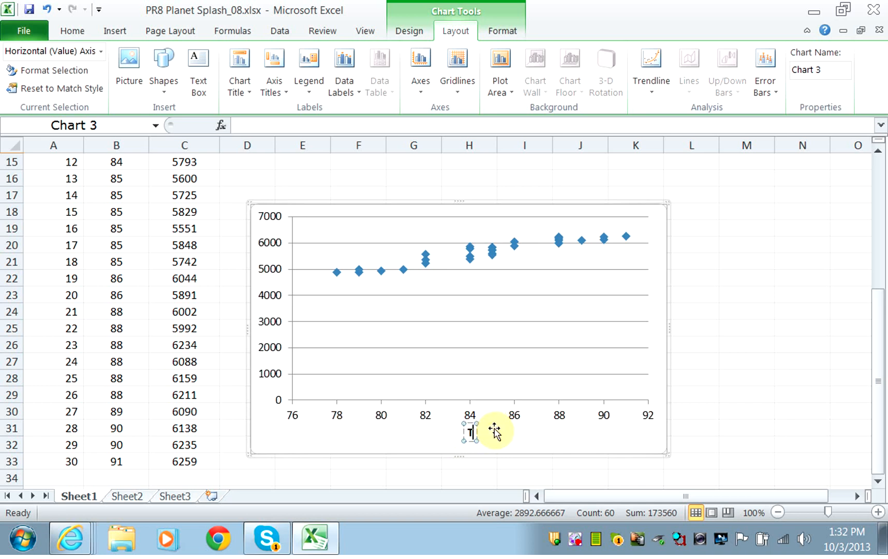
{"action": "type", "text": "Temprature"}
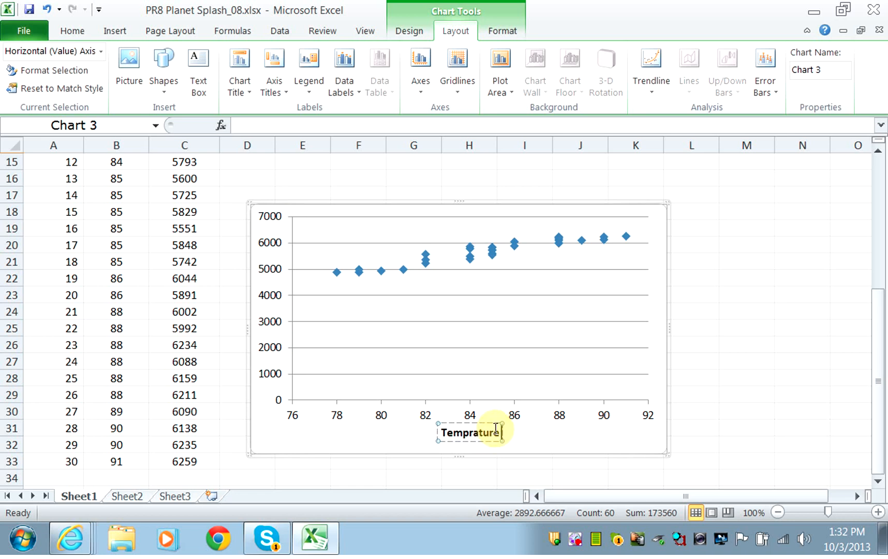
{"action": "type", "text": "(F"}
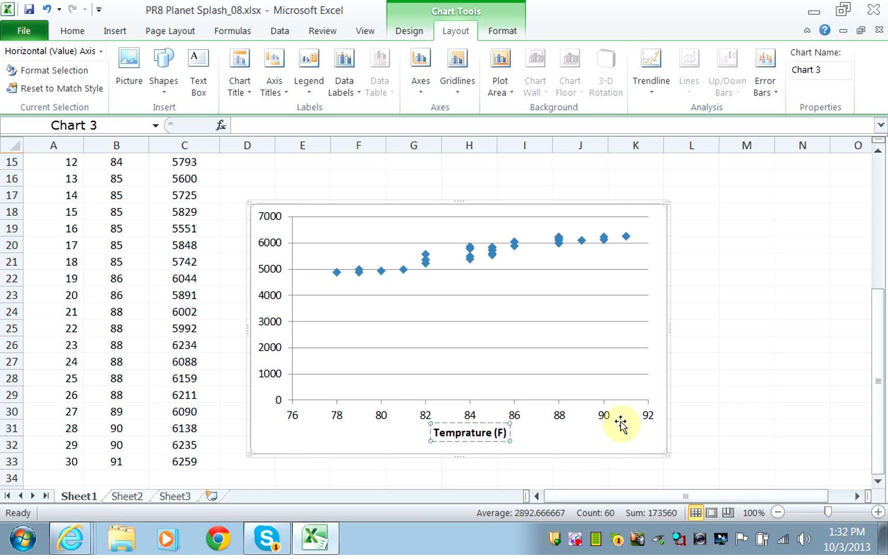
{"action": "mouse_move", "coordinate": [346, 364]}
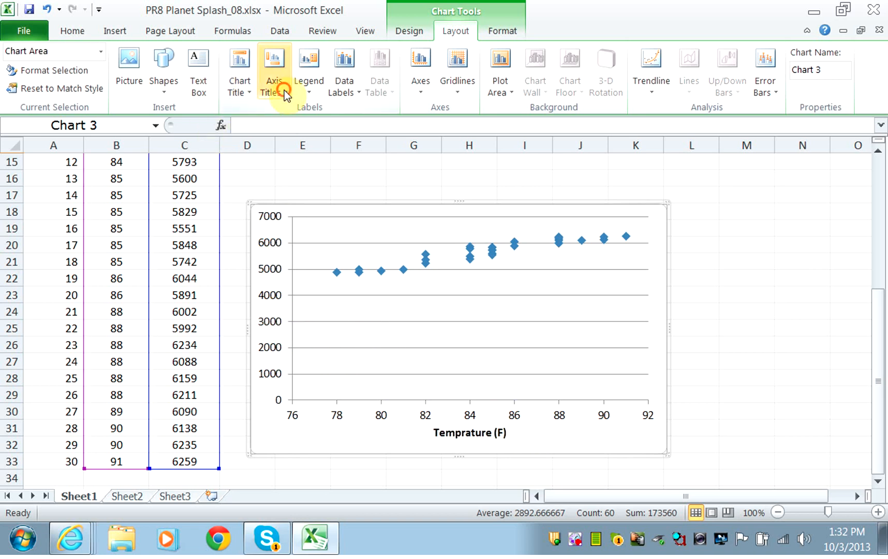
- Add a rotated vertical axis title and select its placeholder text for replacement with 'Attendance'
{"action": "left_click", "coordinate": [274, 73]}
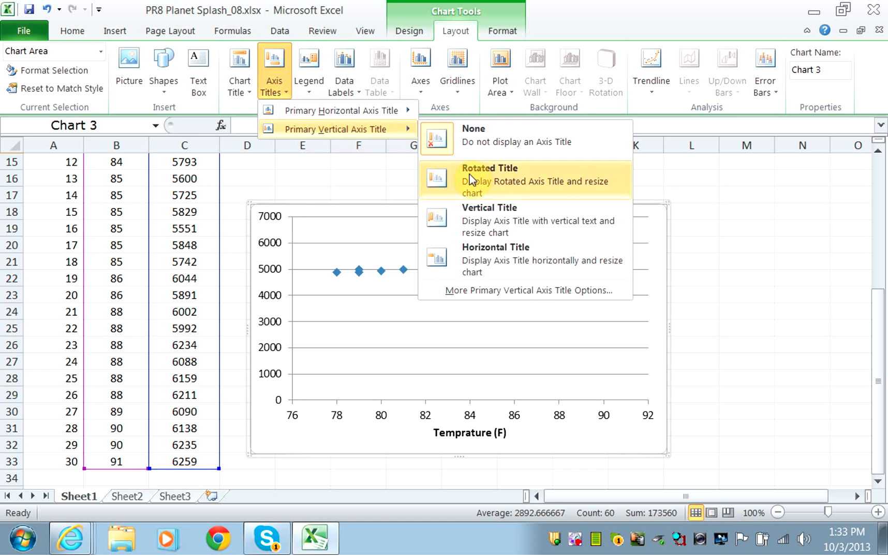
{"action": "left_click", "coordinate": [488, 180]}
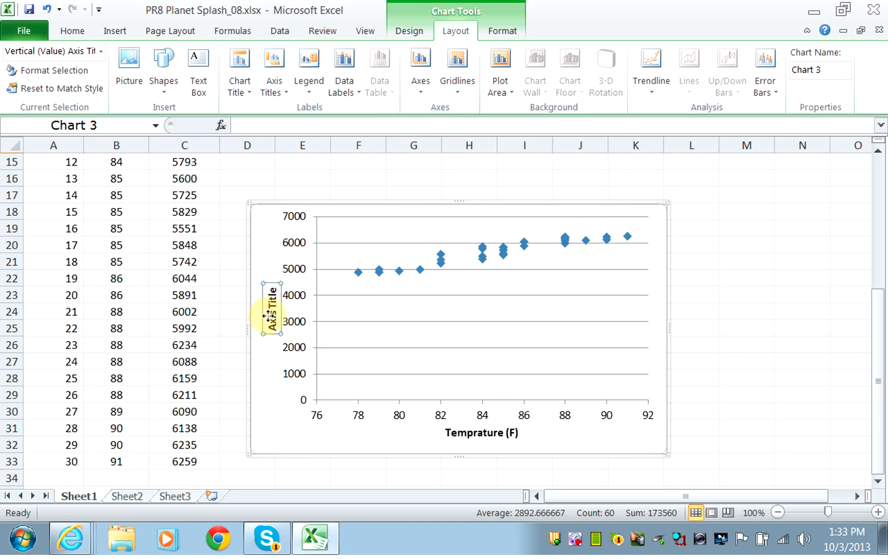
{"action": "double_click", "coordinate": [270, 308]}
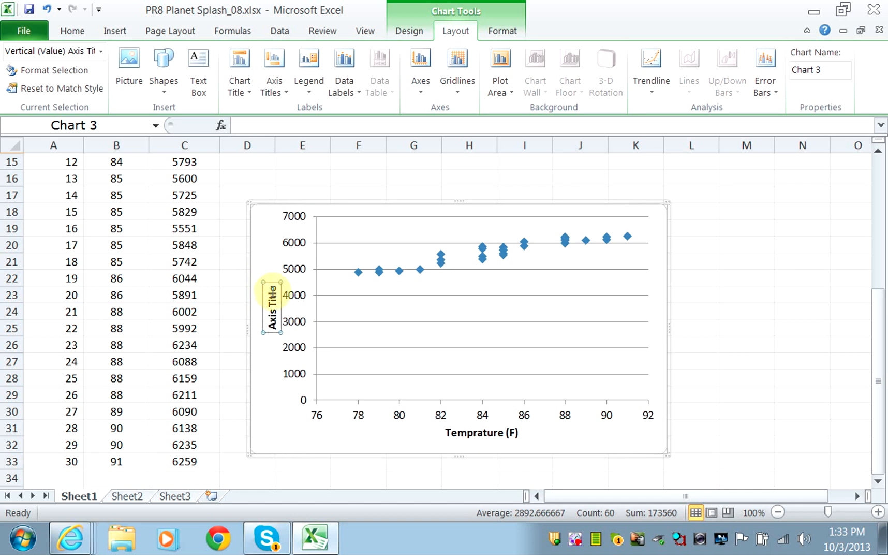
{"action": "left_click_drag", "start_coordinate": [271, 295], "coordinate": [272, 314]}
{"action": "type", "text": "Attendance"}
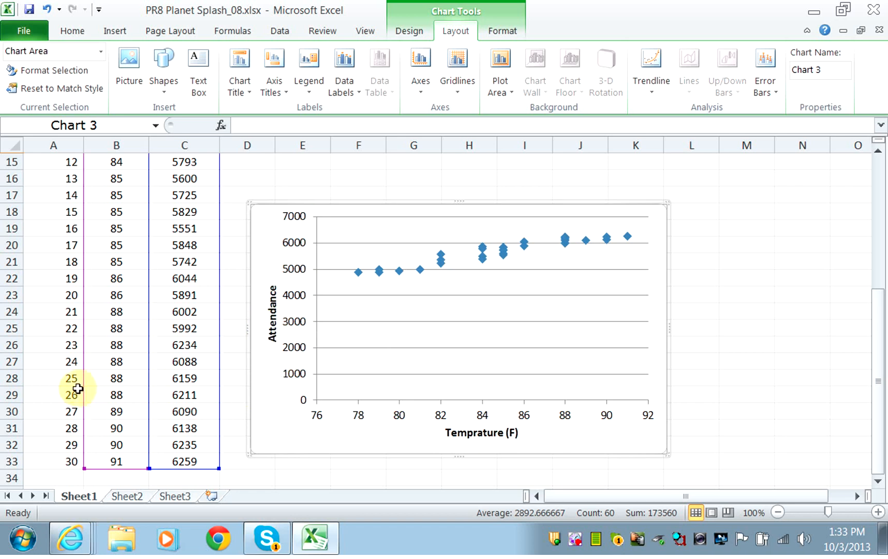
{"action": "mouse_move", "coordinate": [76, 381]}
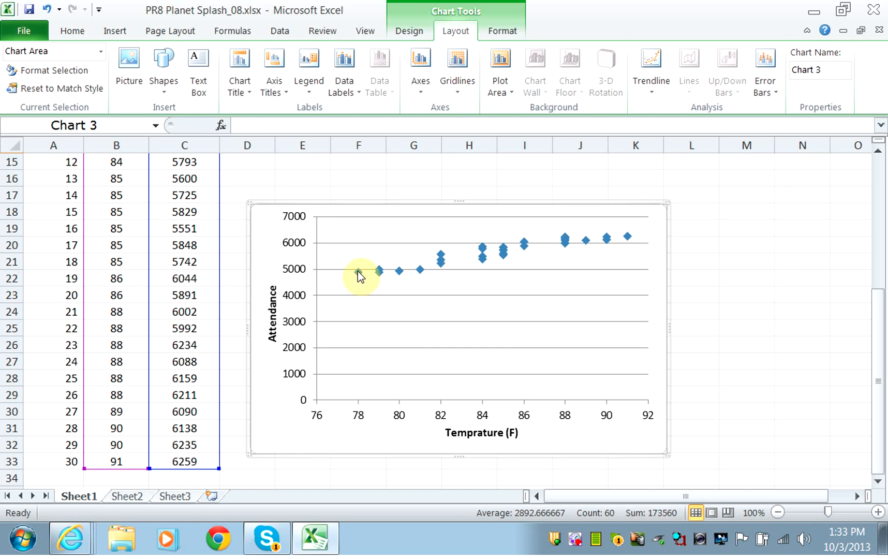
{"action": "mouse_move", "coordinate": [305, 275]}
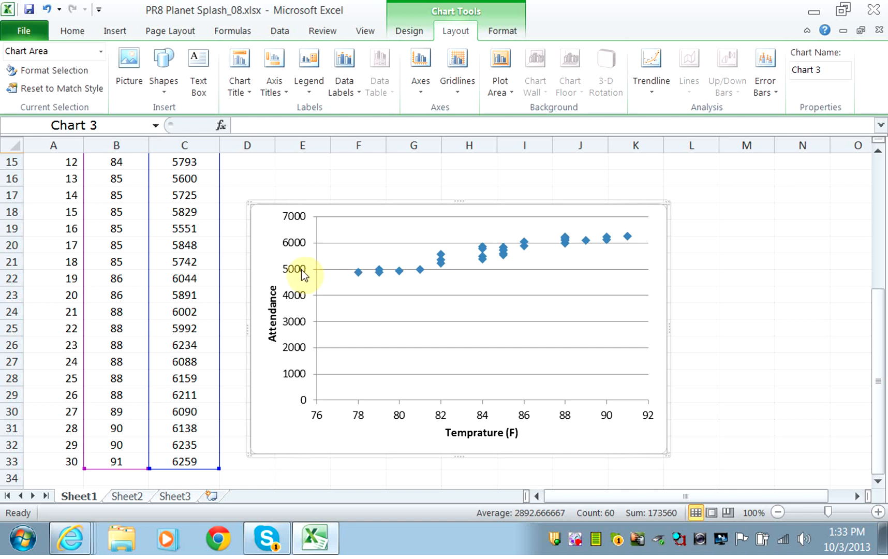
{"action": "mouse_move", "coordinate": [336, 277]}
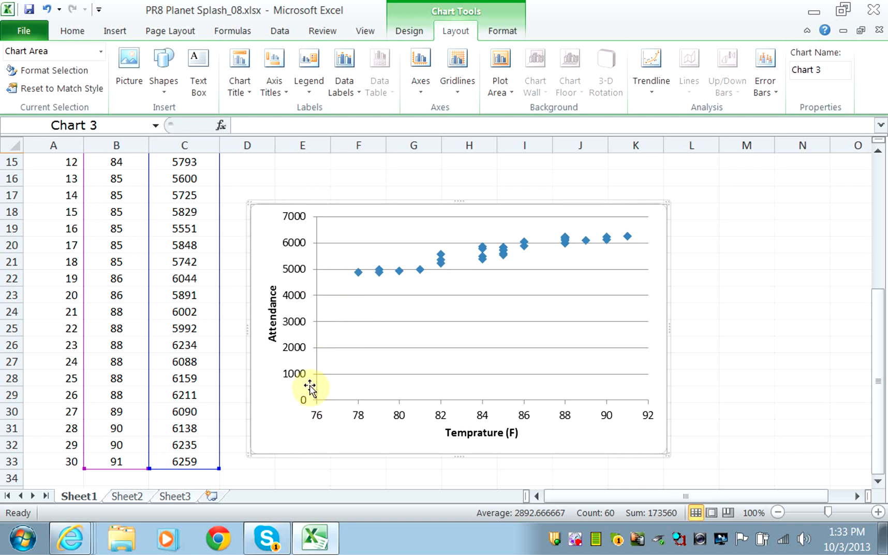
{"action": "mouse_move", "coordinate": [264, 348]}
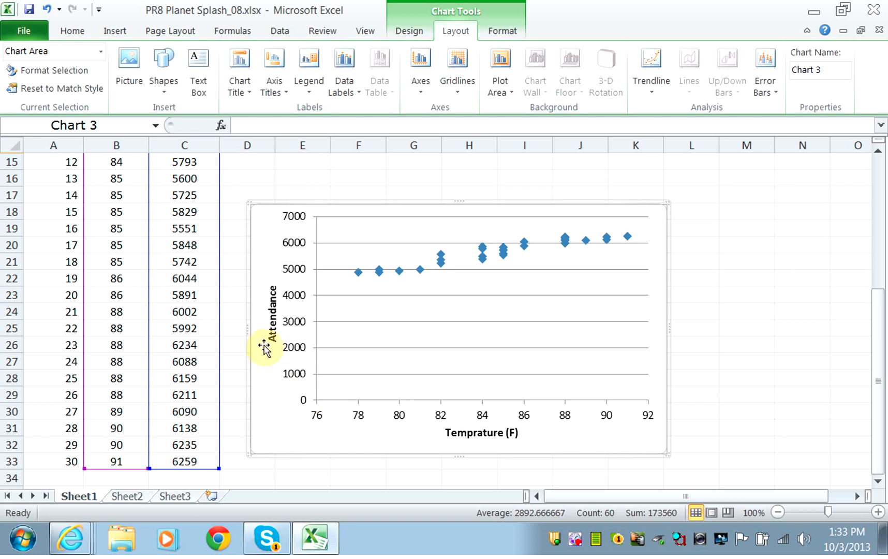
{"action": "mouse_move", "coordinate": [315, 396]}
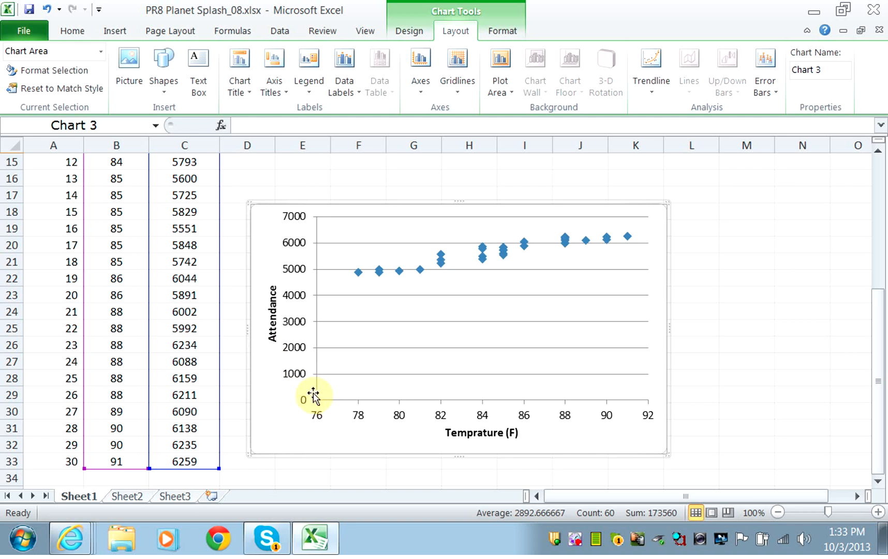
{"action": "mouse_move", "coordinate": [340, 390]}
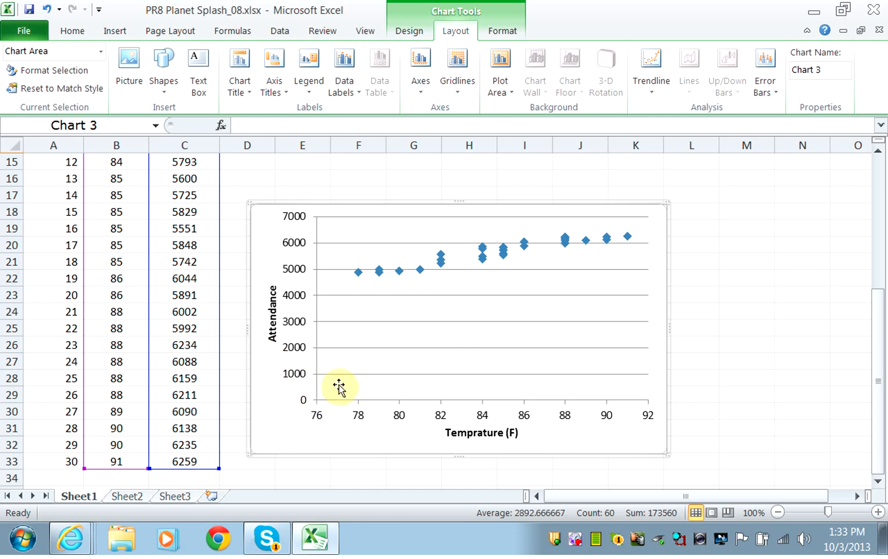
- Set the vertical axis Minimum to a fixed 4500 in the axis options and apply it
{"action": "left_click", "coordinate": [420, 68]}
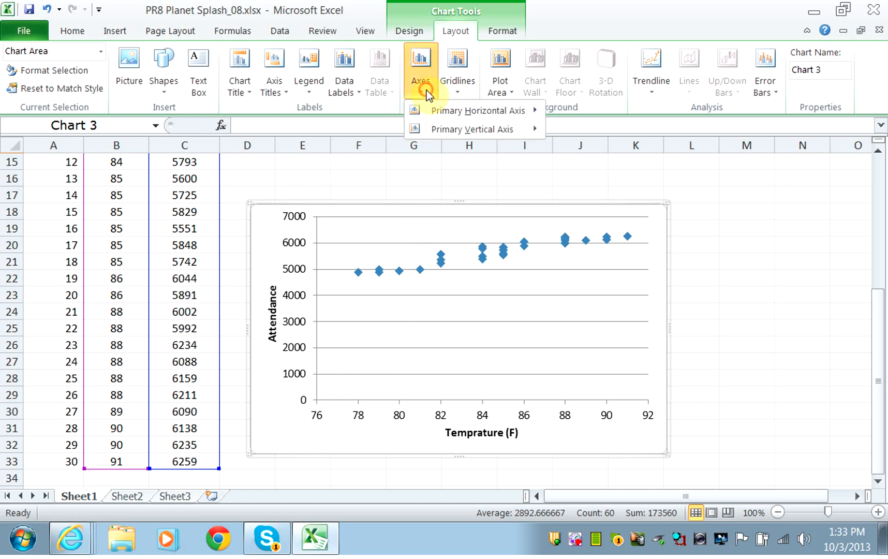
{"action": "mouse_move", "coordinate": [472, 129]}
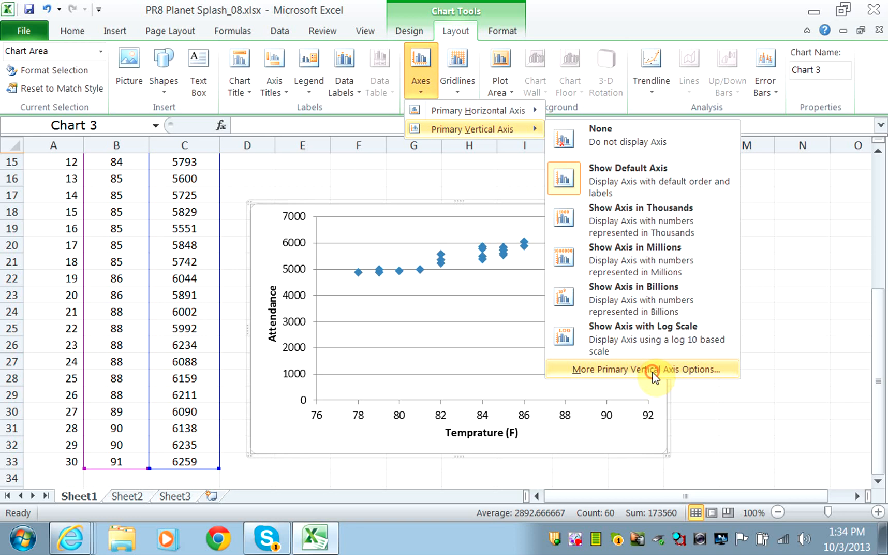
{"action": "left_click", "coordinate": [646, 369]}
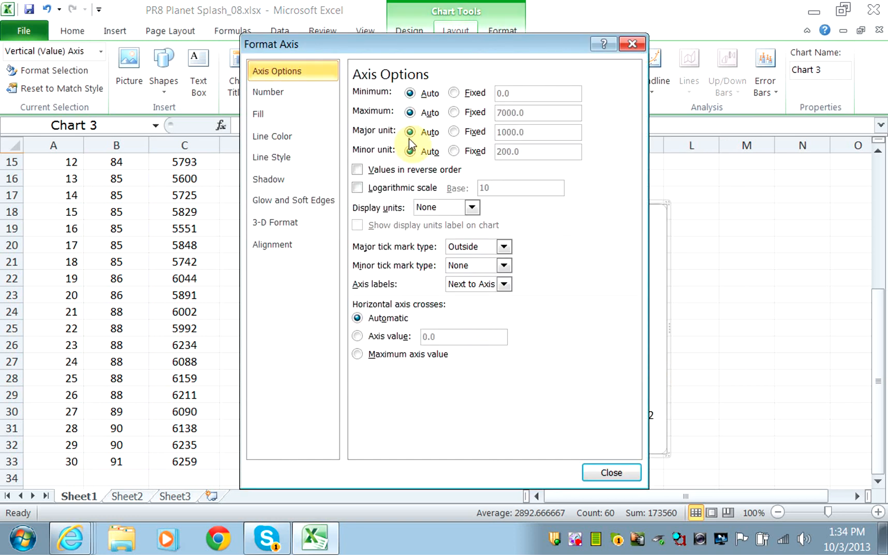
{"action": "left_click", "coordinate": [454, 93]}
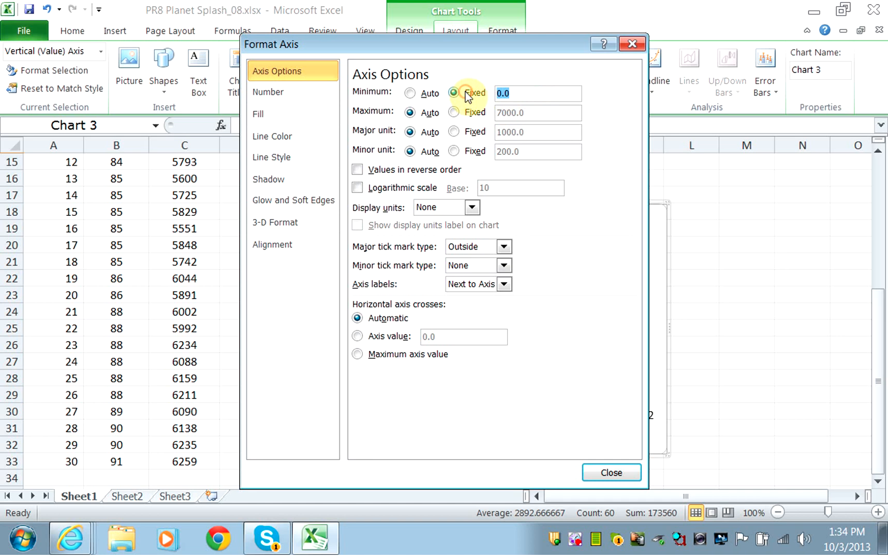
{"action": "type", "text": "4500"}
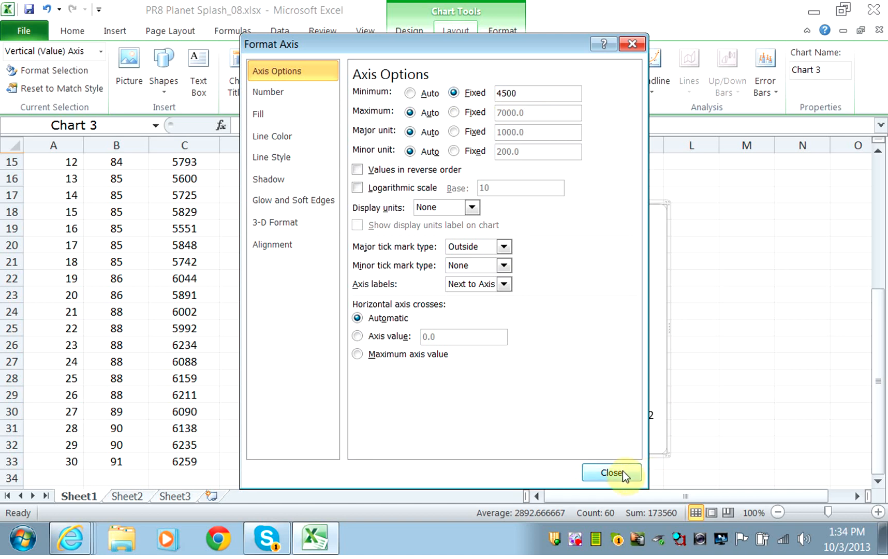
{"action": "left_click", "coordinate": [611, 473]}
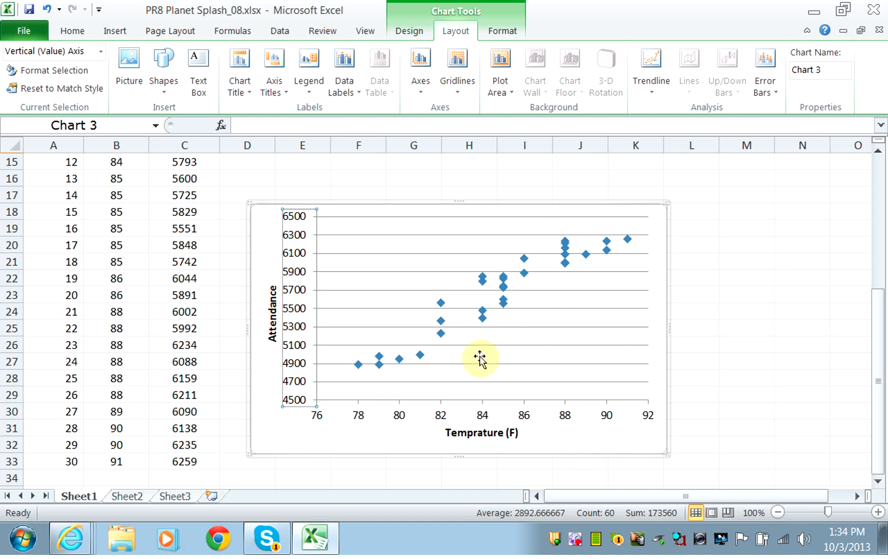
{"action": "mouse_move", "coordinate": [490, 346]}
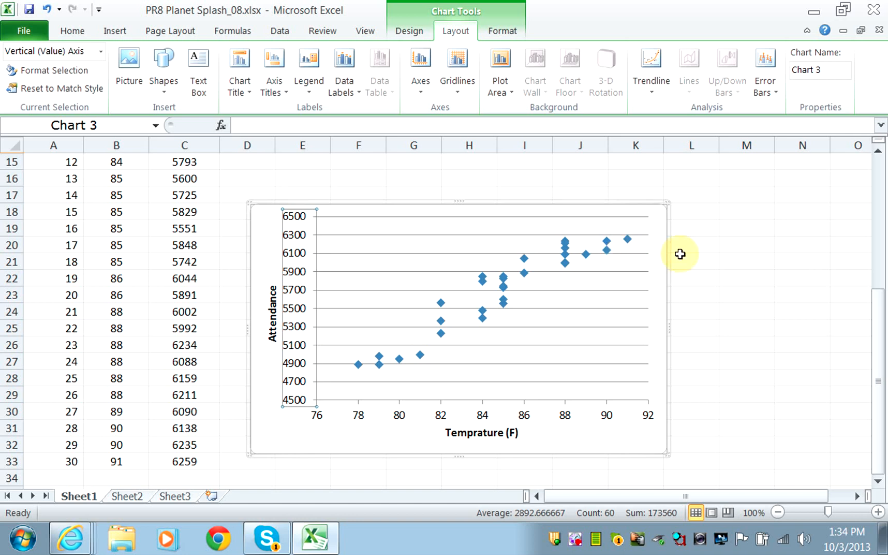
{"action": "mouse_move", "coordinate": [251, 204]}
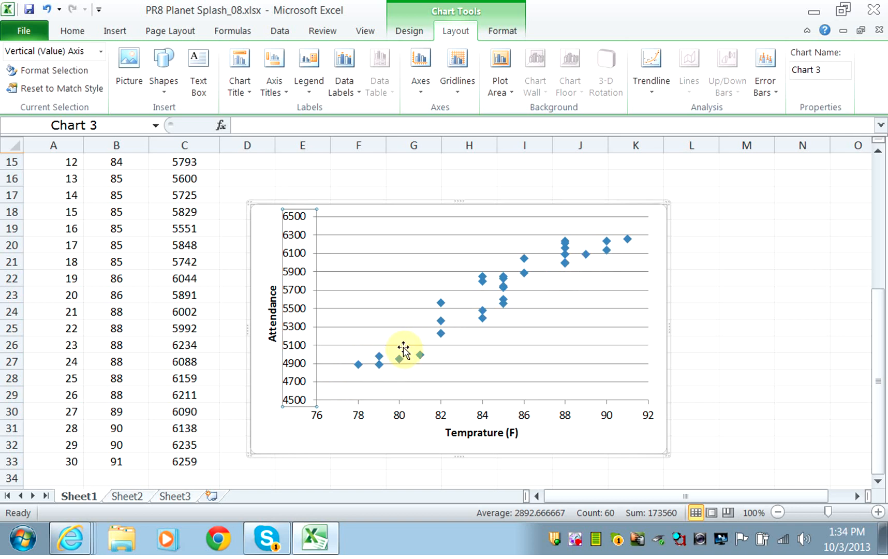
{"action": "mouse_move", "coordinate": [612, 251]}
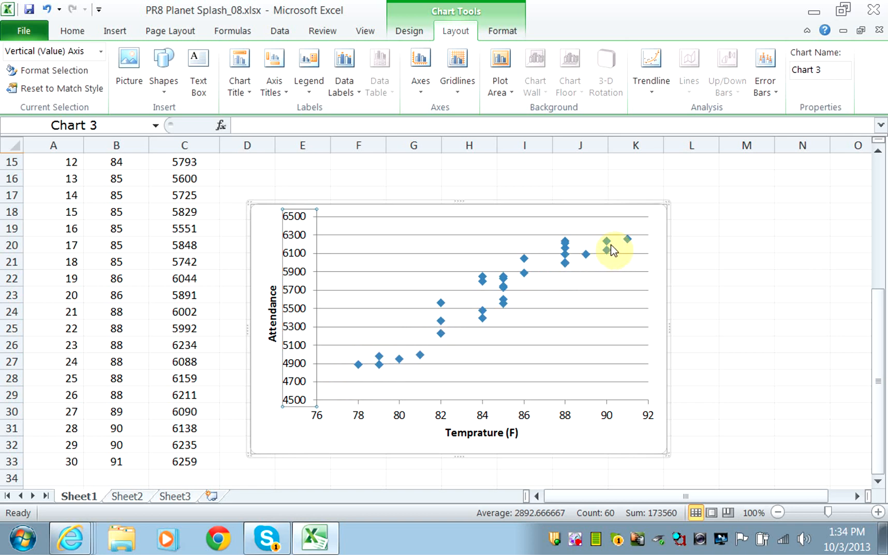
- Bring up the Trendline dropdown with linear and exponential choices
{"action": "left_click", "coordinate": [650, 65]}
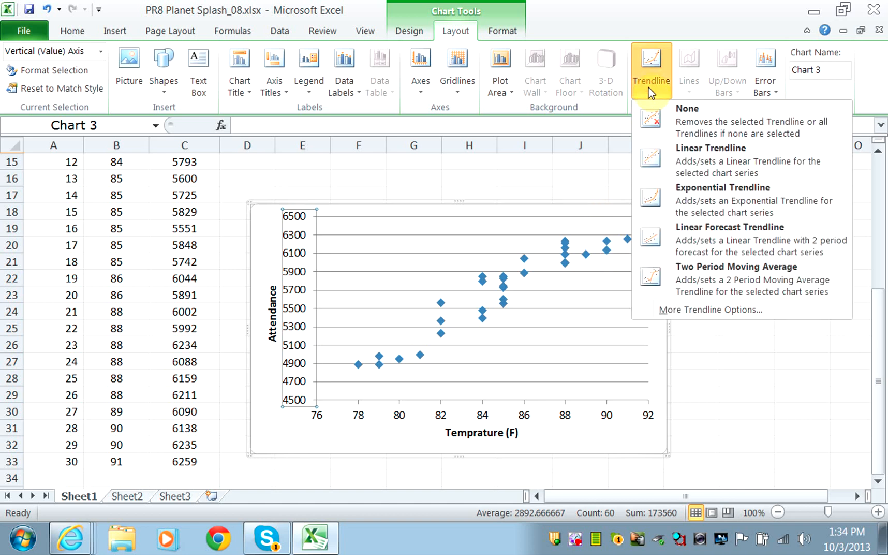
{"action": "mouse_move", "coordinate": [652, 97]}
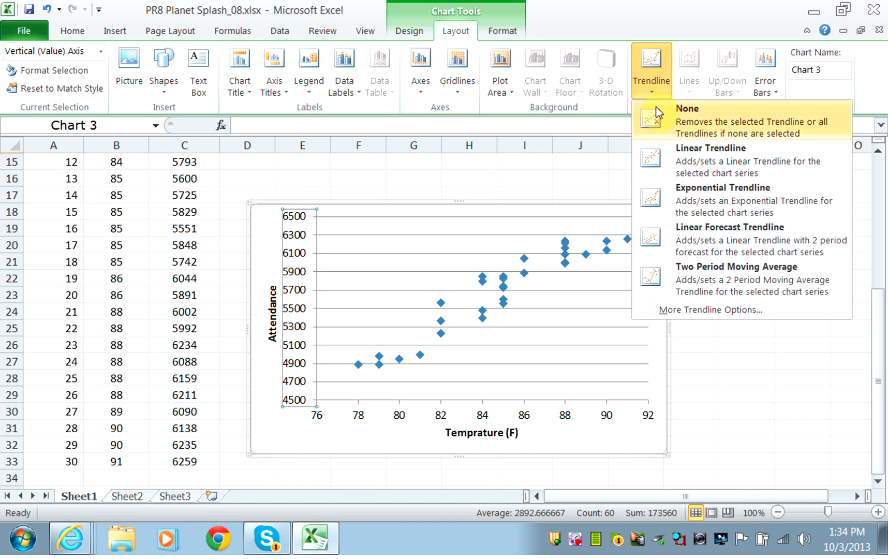
{"action": "mouse_move", "coordinate": [710, 161]}
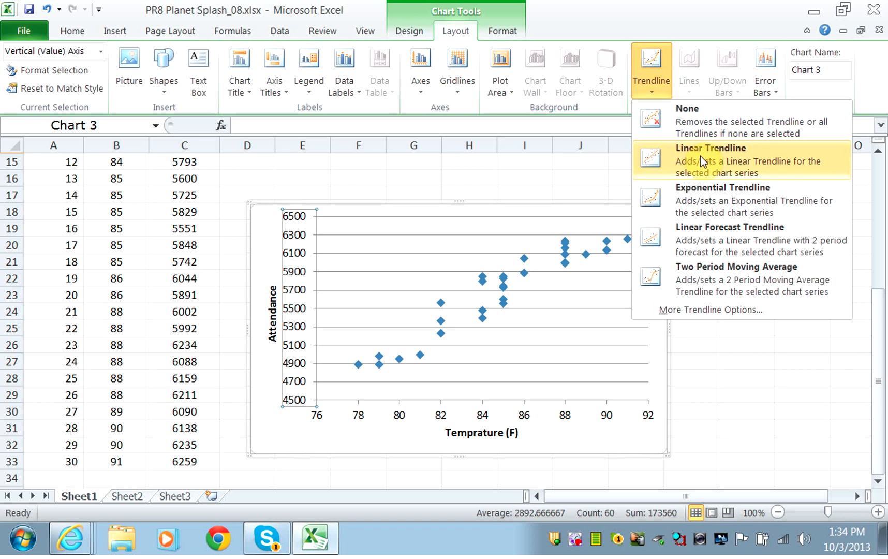
{"action": "mouse_move", "coordinate": [729, 238]}
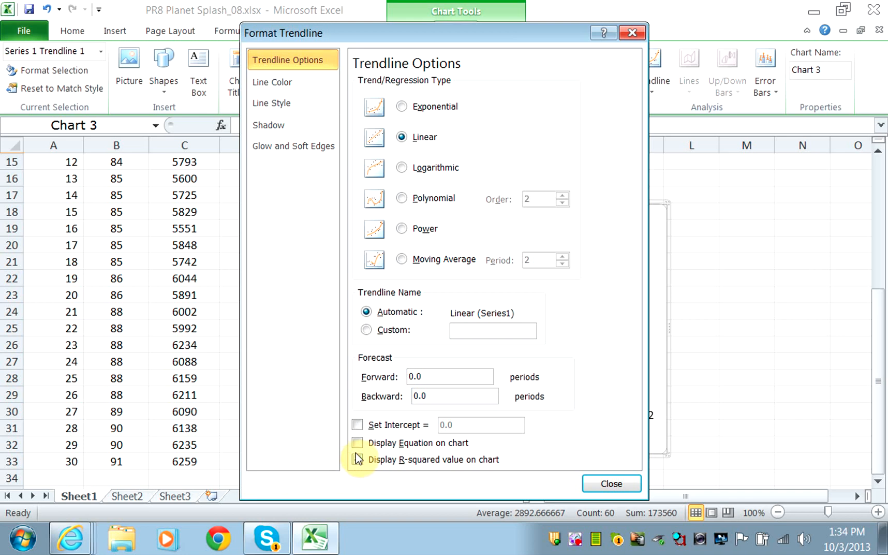
- Enable Display R-squared value on the linear trendline and apply, showing y = 120.63x − 4548.7, R² 0.899
{"action": "left_click", "coordinate": [358, 460]}
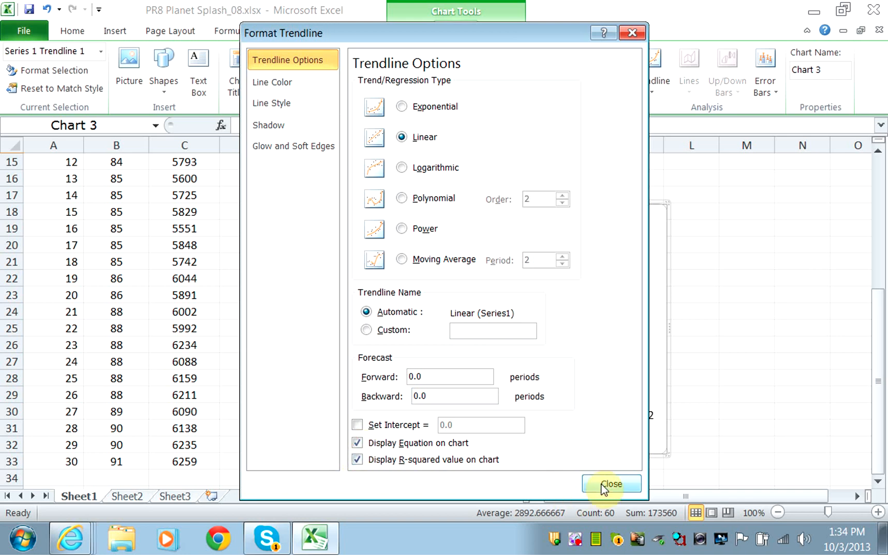
{"action": "left_click", "coordinate": [611, 483]}
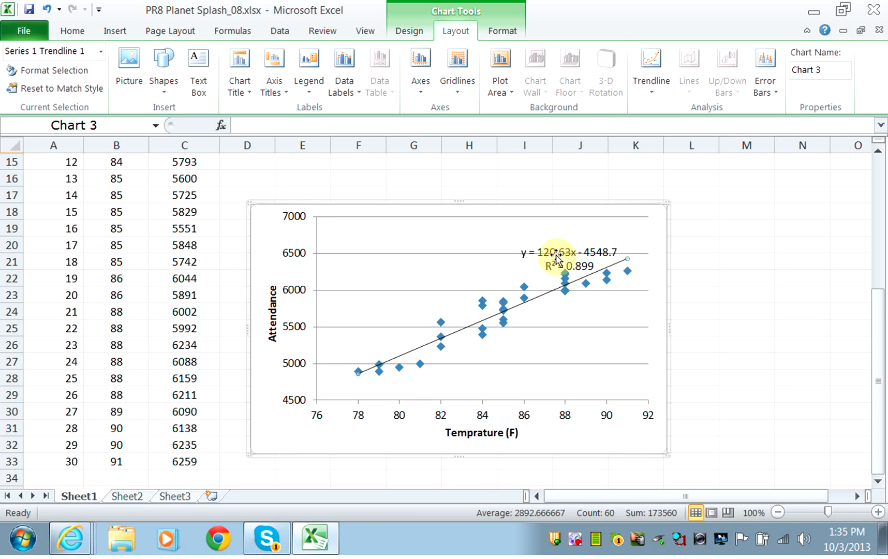
- Drag the trendline equation and R² label up and left, above the data points
{"action": "left_click", "coordinate": [556, 258]}
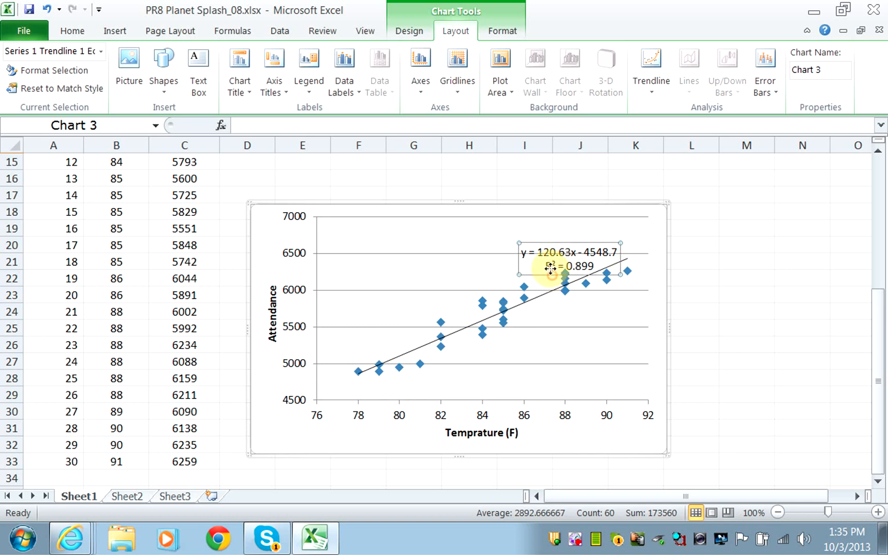
{"action": "left_click_drag", "start_coordinate": [570, 266], "coordinate": [527, 238]}
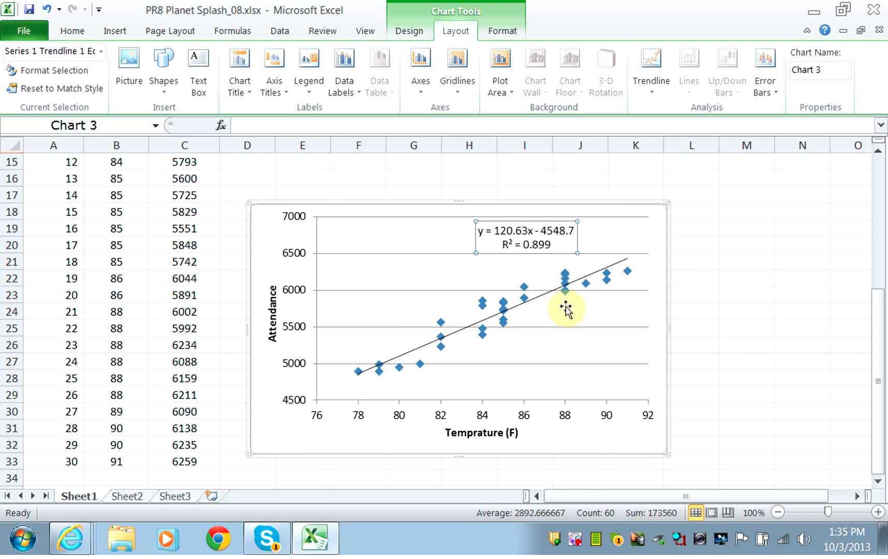
{"action": "mouse_move", "coordinate": [595, 297]}
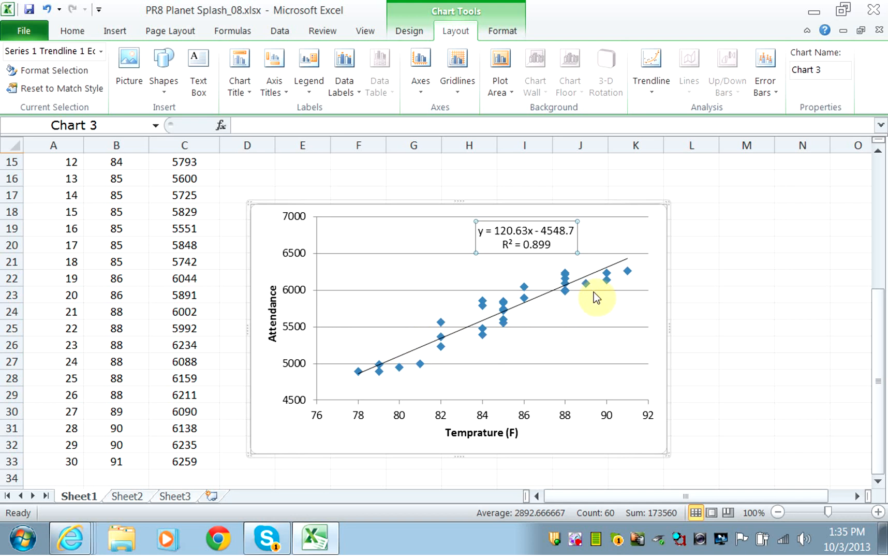
{"action": "mouse_move", "coordinate": [591, 301]}
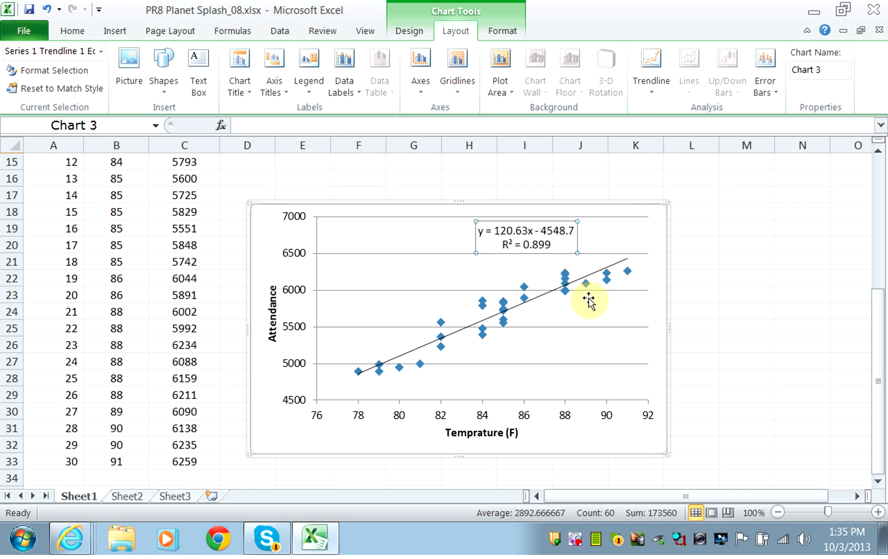
{"action": "mouse_move", "coordinate": [489, 421]}
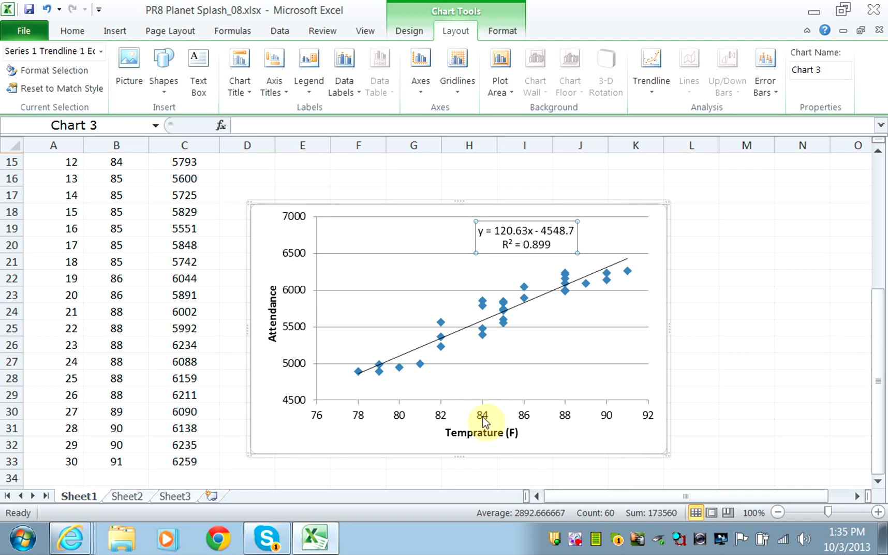
{"action": "mouse_move", "coordinate": [460, 335]}
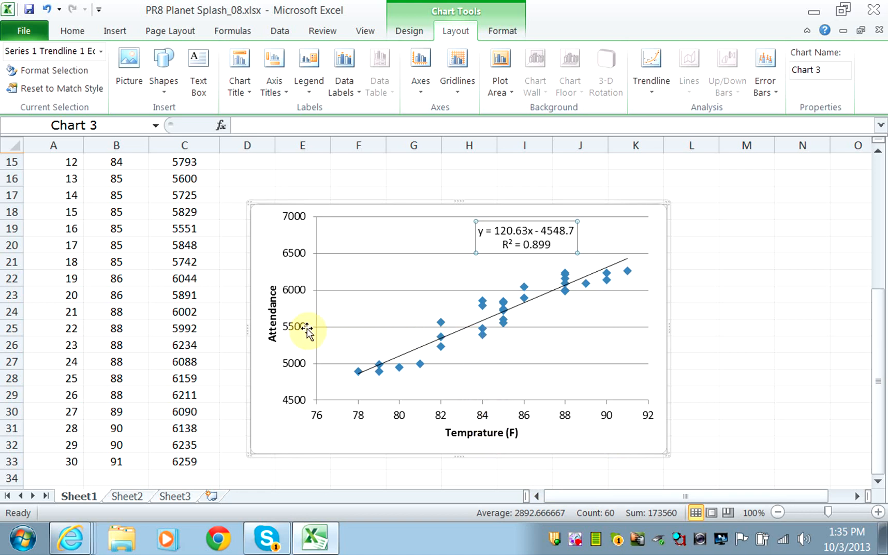
{"action": "mouse_move", "coordinate": [447, 424]}
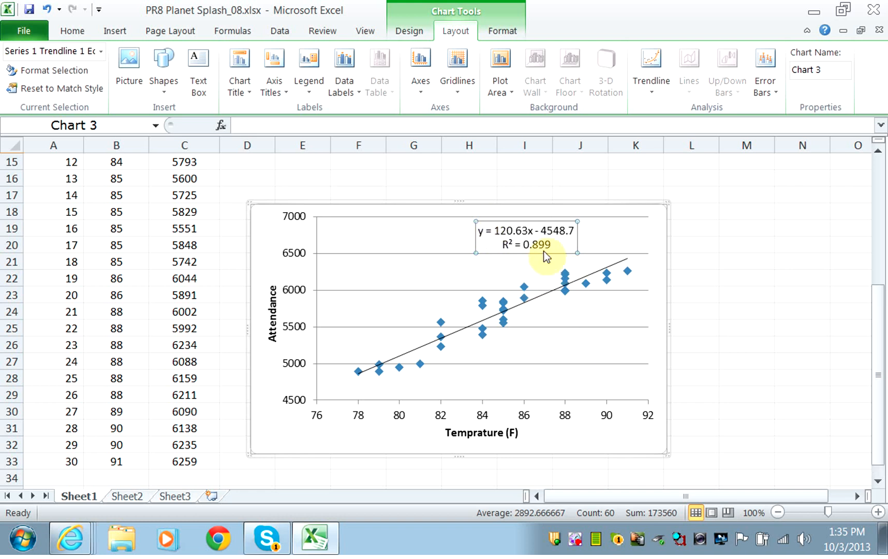
{"action": "mouse_move", "coordinate": [491, 244]}
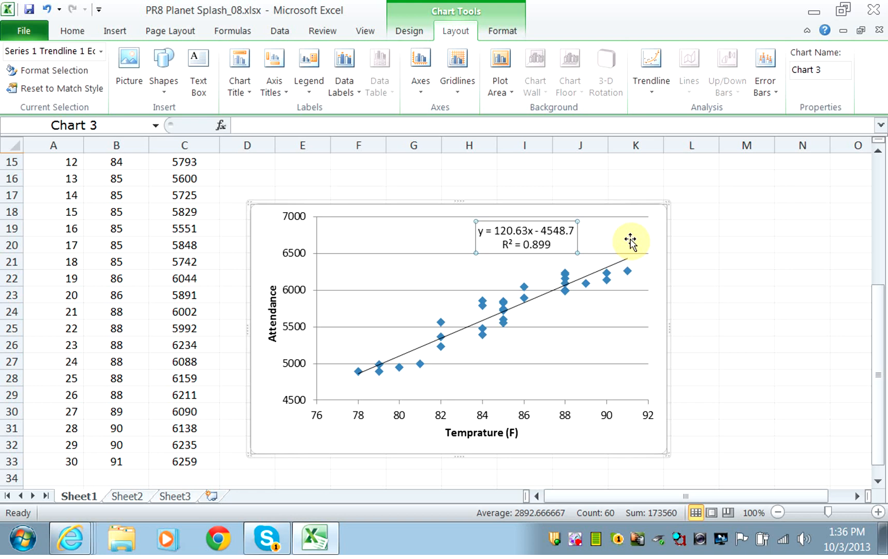
{"action": "mouse_move", "coordinate": [595, 244]}
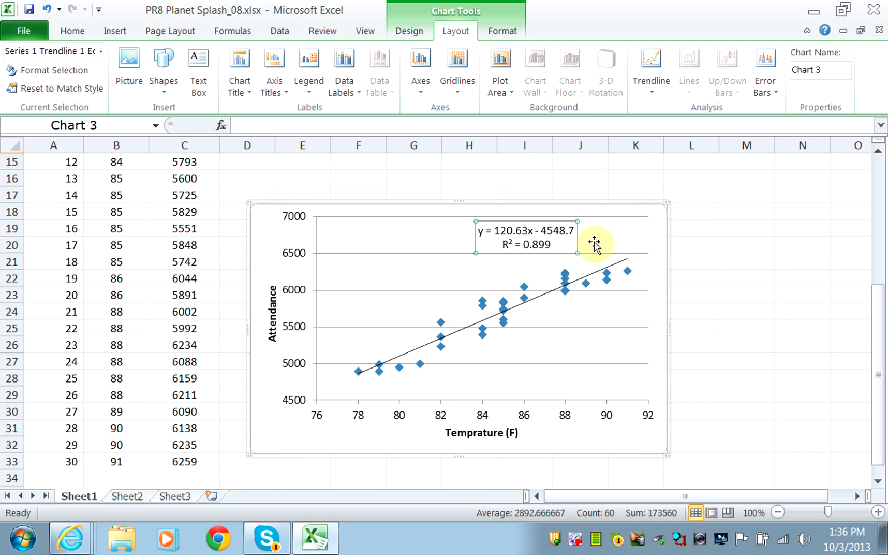
- Select the whole chart area and go to Home for the cut-and-paste commands
{"action": "left_click", "coordinate": [314, 205]}
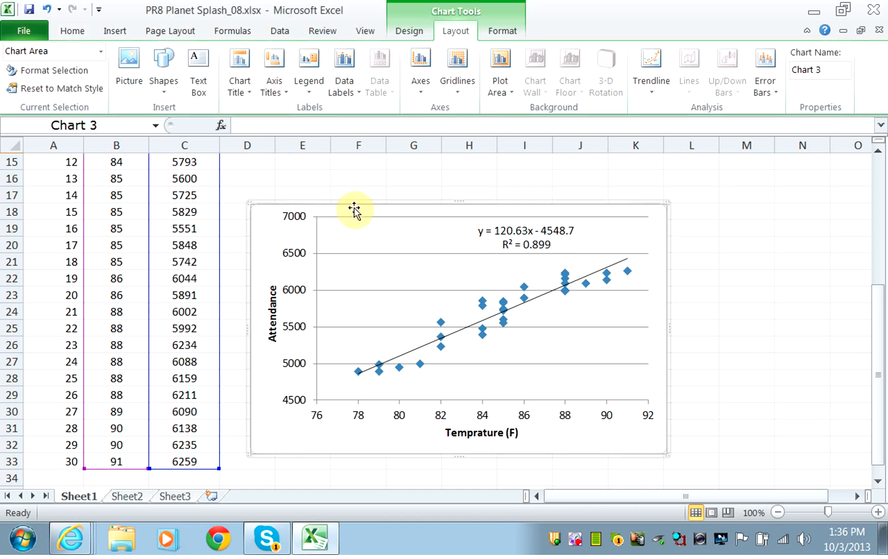
{"action": "left_click", "coordinate": [247, 162]}
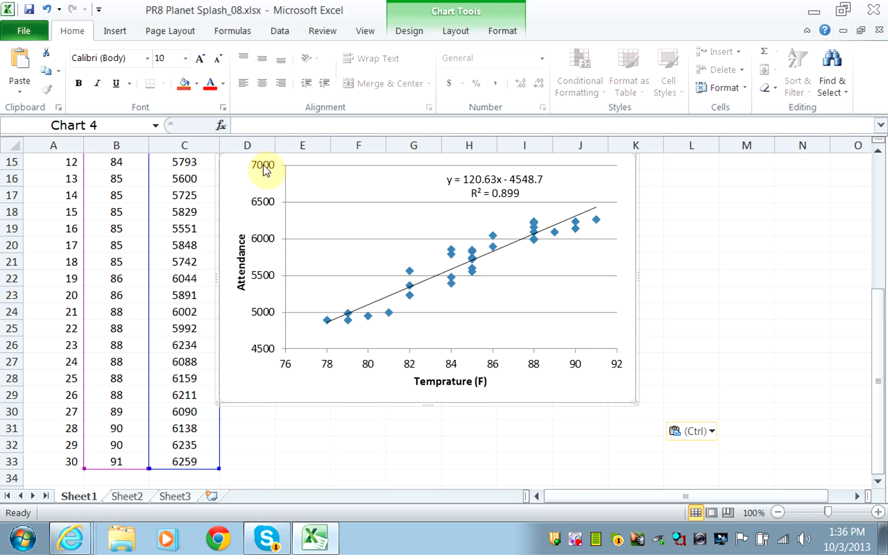
{"action": "mouse_move", "coordinate": [552, 399]}
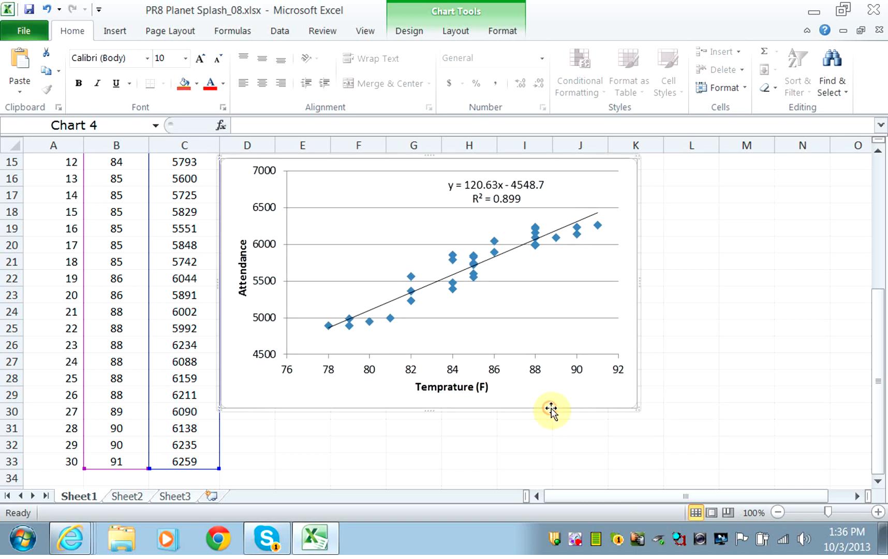
{"action": "mouse_move", "coordinate": [638, 406]}
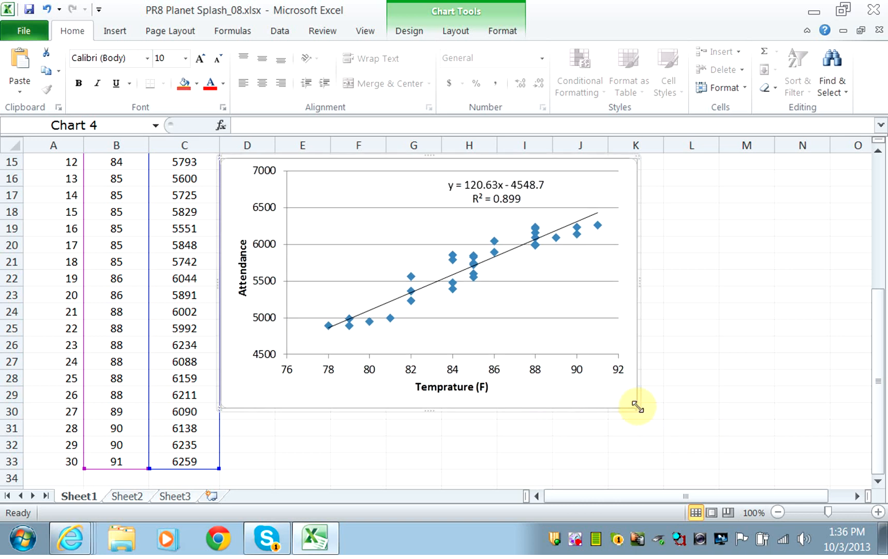
{"action": "mouse_move", "coordinate": [636, 409]}
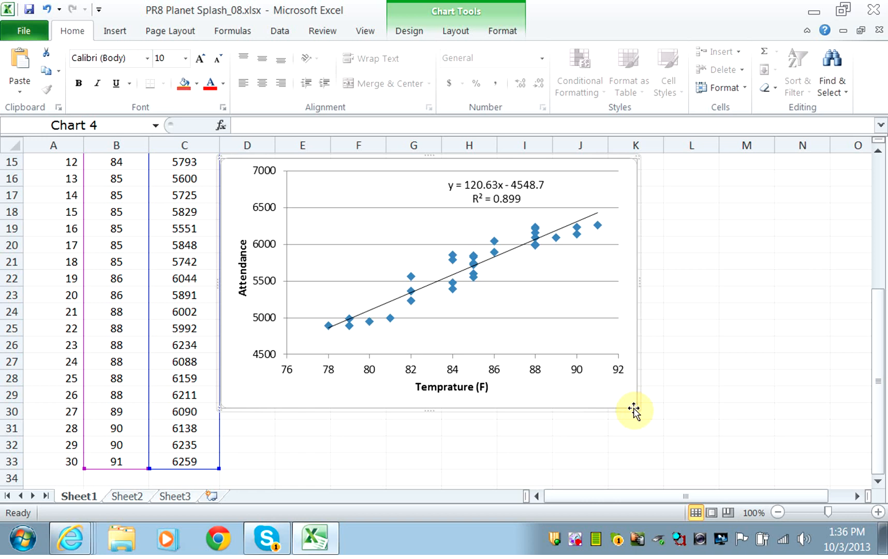
{"action": "mouse_move", "coordinate": [630, 417]}
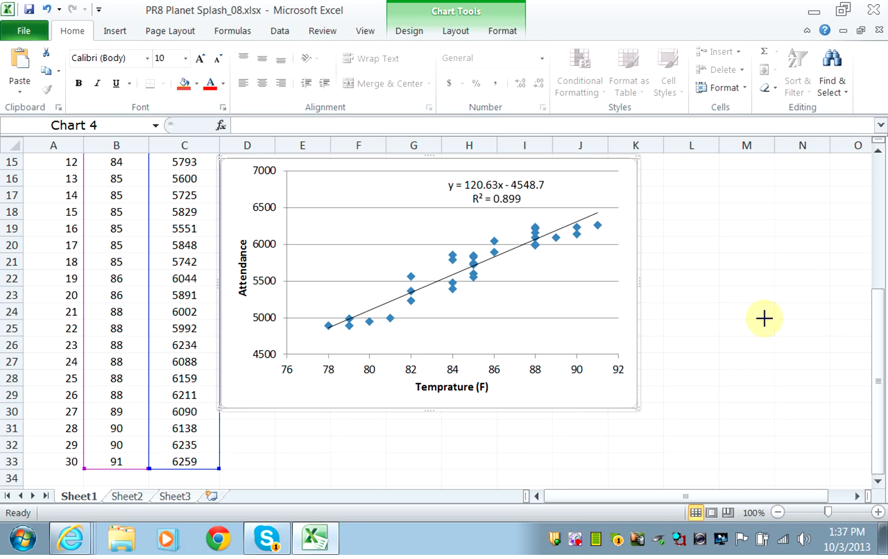
{"action": "mouse_move", "coordinate": [774, 314]}
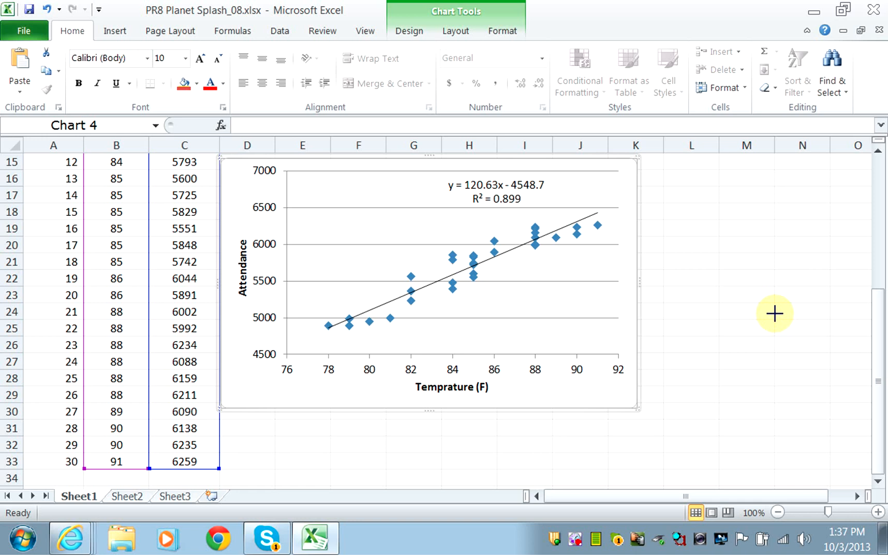
{"action": "mouse_move", "coordinate": [772, 284]}
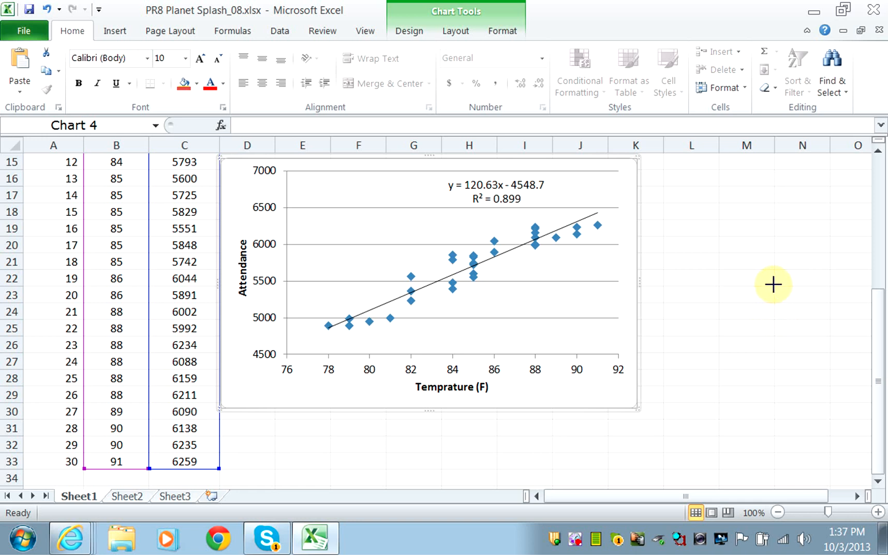
{"action": "mouse_move", "coordinate": [773, 271]}
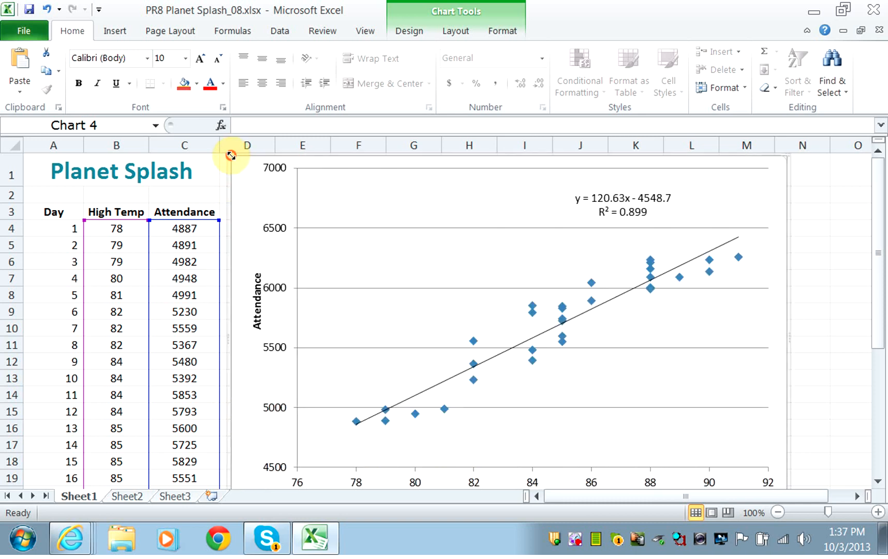
{"action": "mouse_move", "coordinate": [833, 419]}
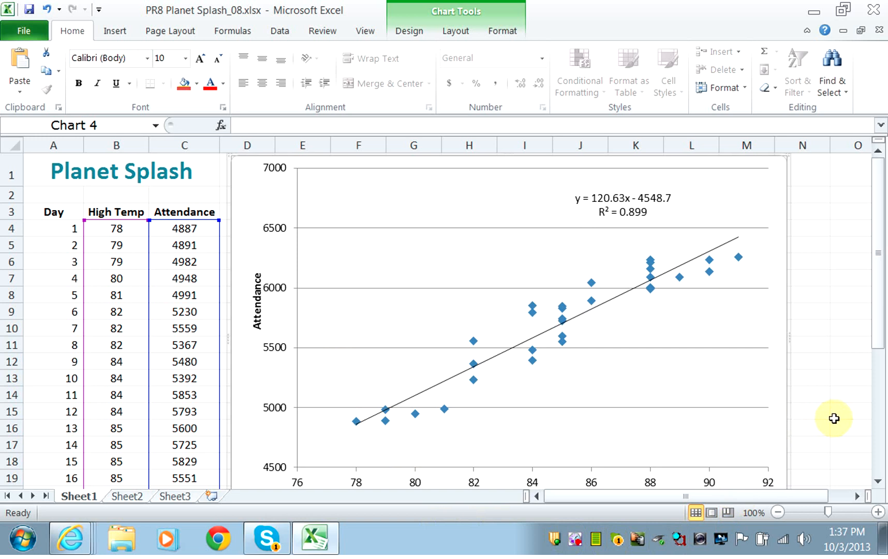
- Scroll the sheet to bring the scatter chart area beside the Planet Splash table into view
{"action": "scroll", "scroll_direction": "down", "scroll_amount": 3}
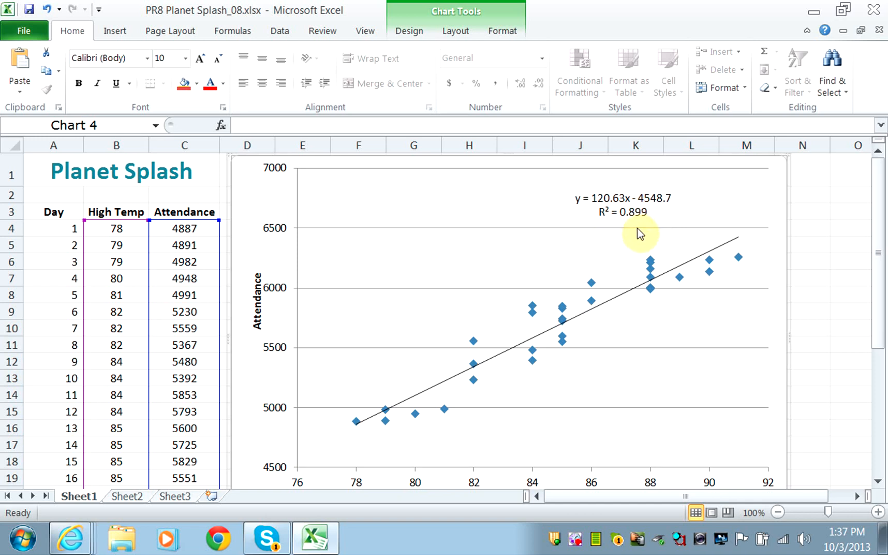
{"action": "mouse_move", "coordinate": [652, 231]}
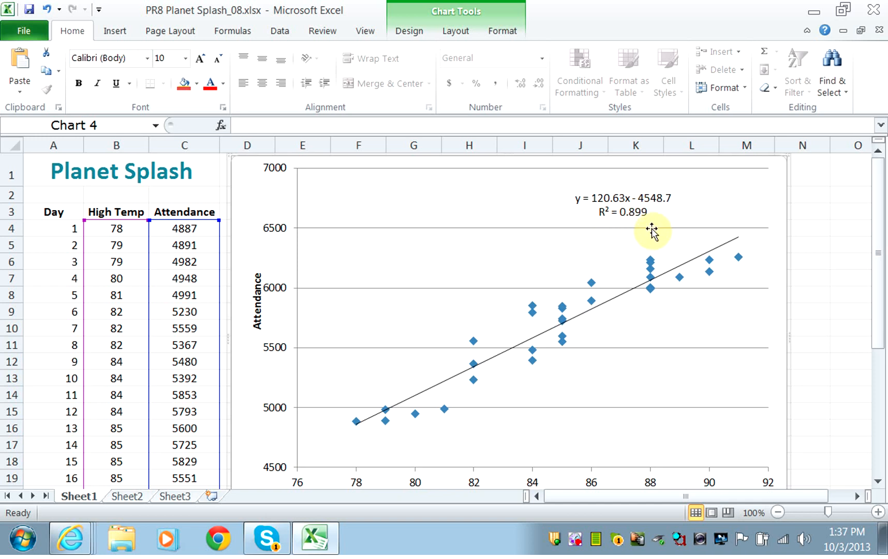